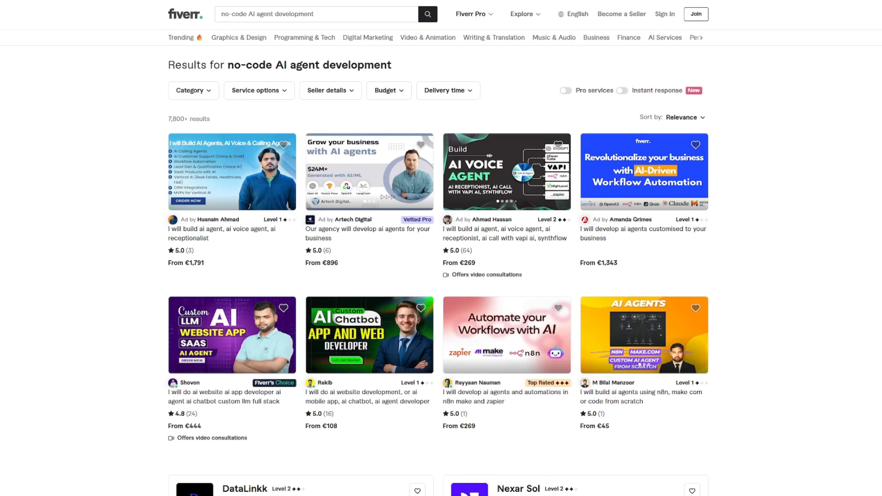
{"action": "scroll", "scroll_direction": "down", "scroll_amount": 3}
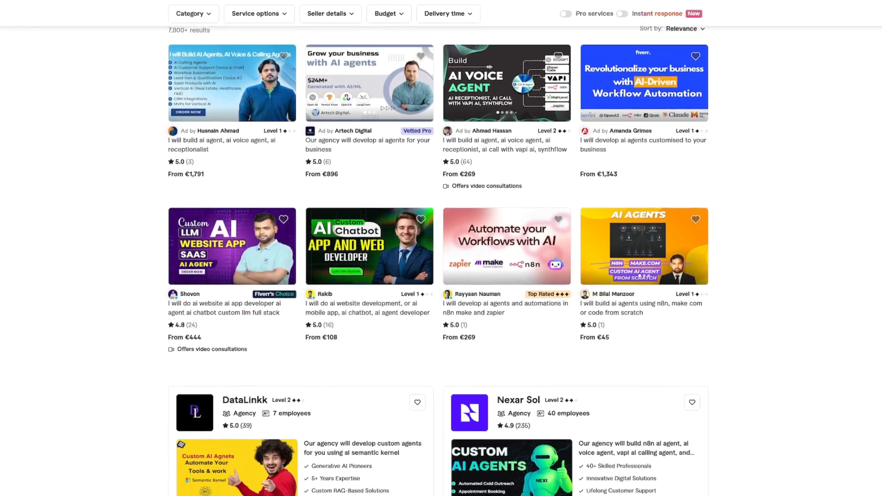
{"action": "scroll", "scroll_direction": "down", "scroll_amount": 3}
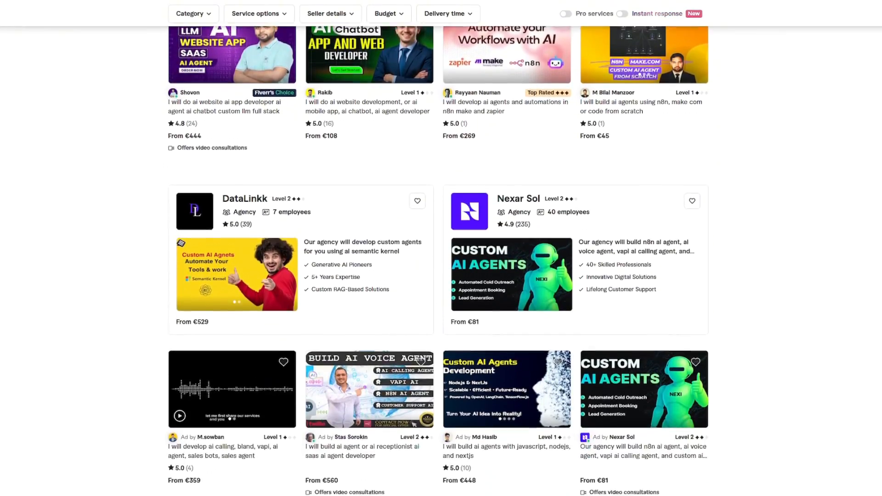